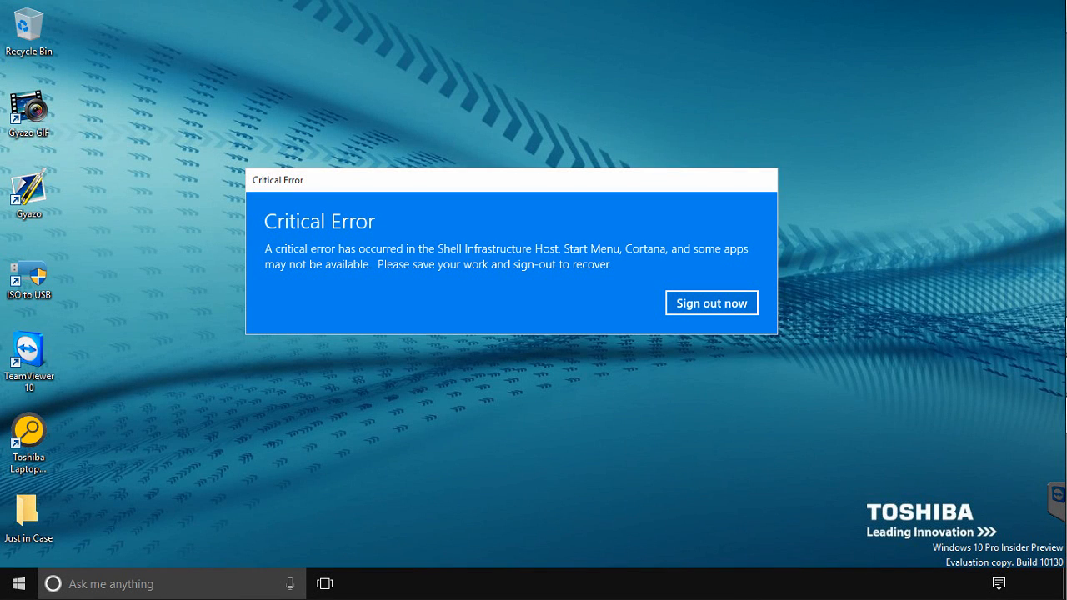
{"action": "mouse_move", "coordinate": [557, 190]}
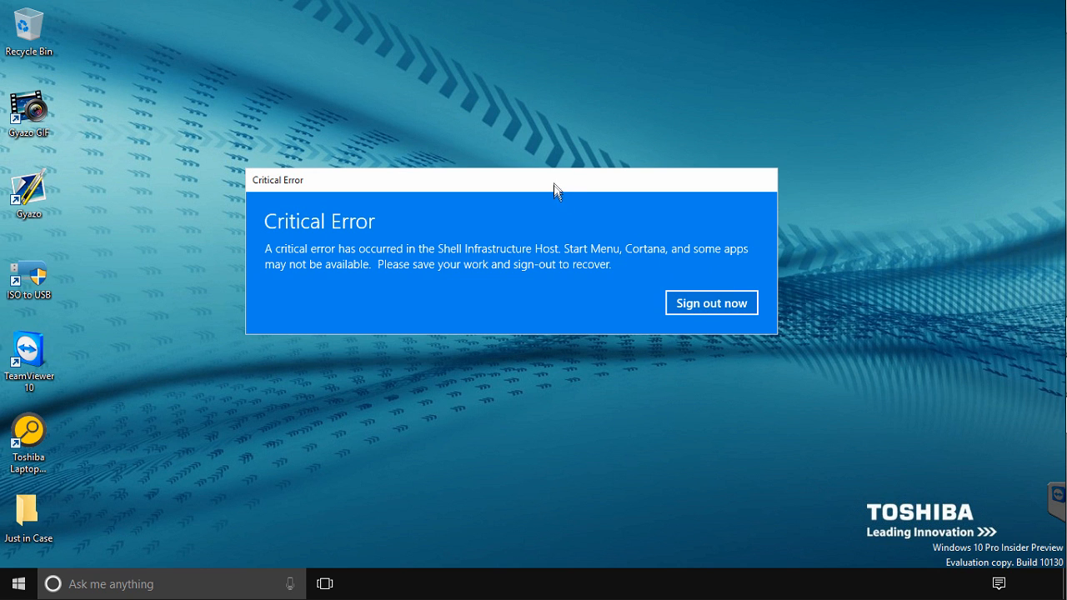
- Drag the Critical Error dialog toward the lower right and try opening the Just in Case folder
{"action": "left_click_drag", "start_coordinate": [533, 180], "coordinate": [538, 243]}
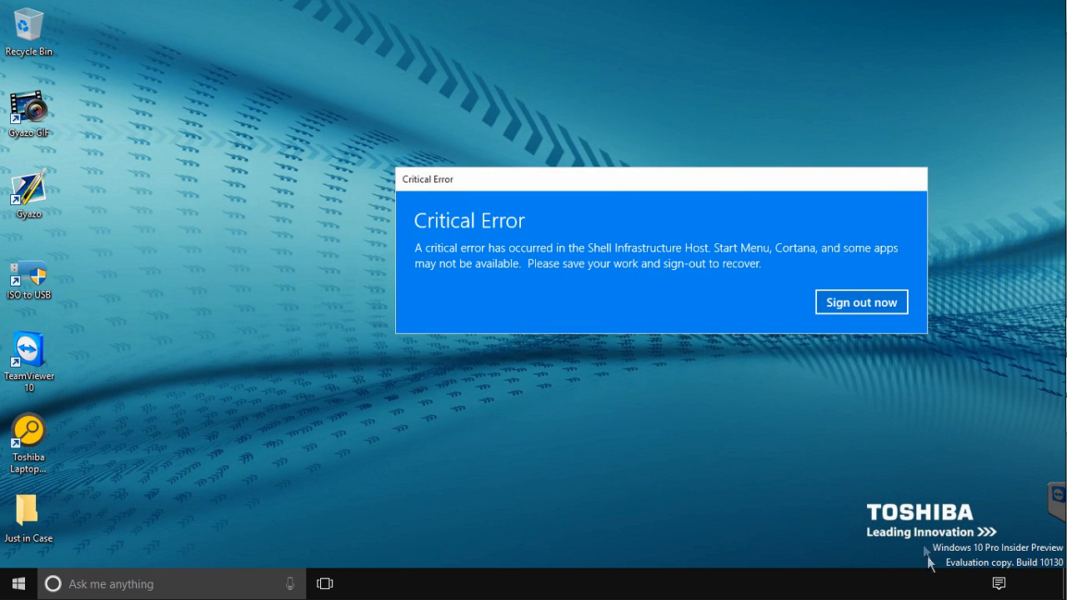
{"action": "mouse_move", "coordinate": [1019, 567]}
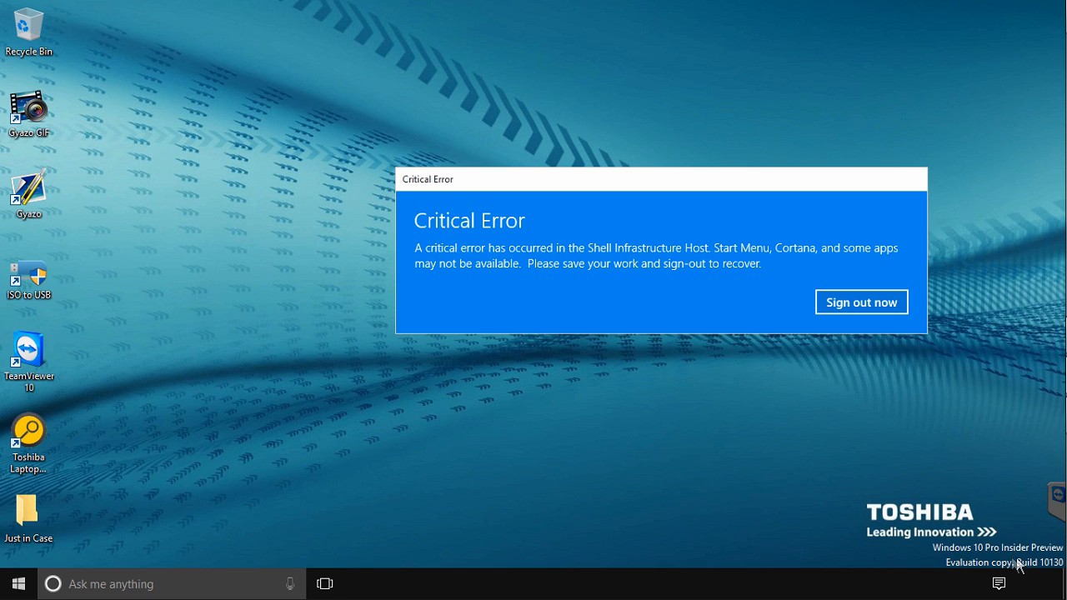
{"action": "mouse_move", "coordinate": [882, 522]}
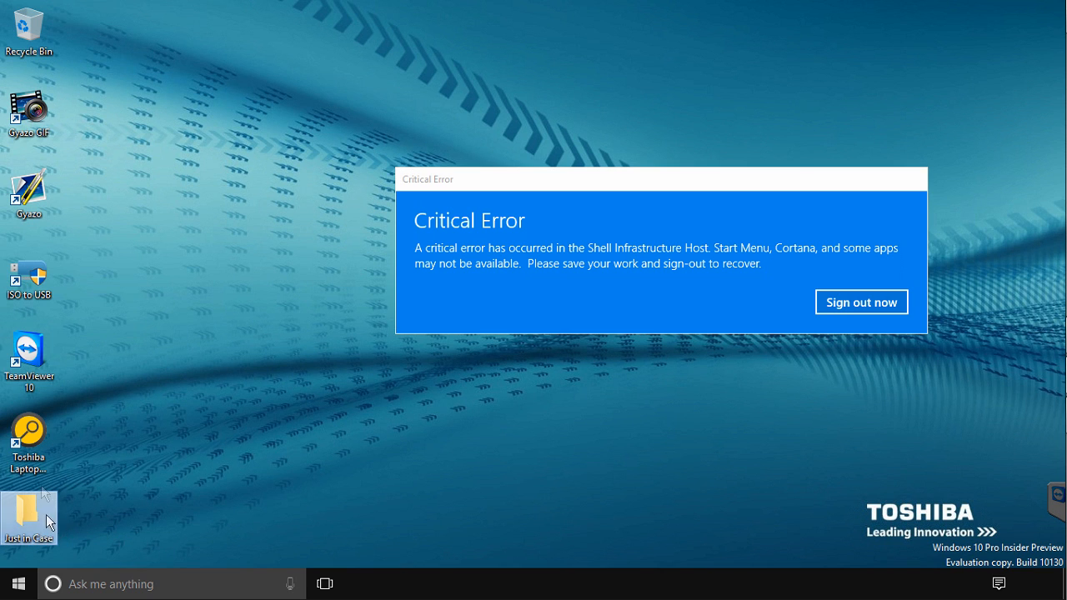
{"action": "double_click", "coordinate": [29, 511]}
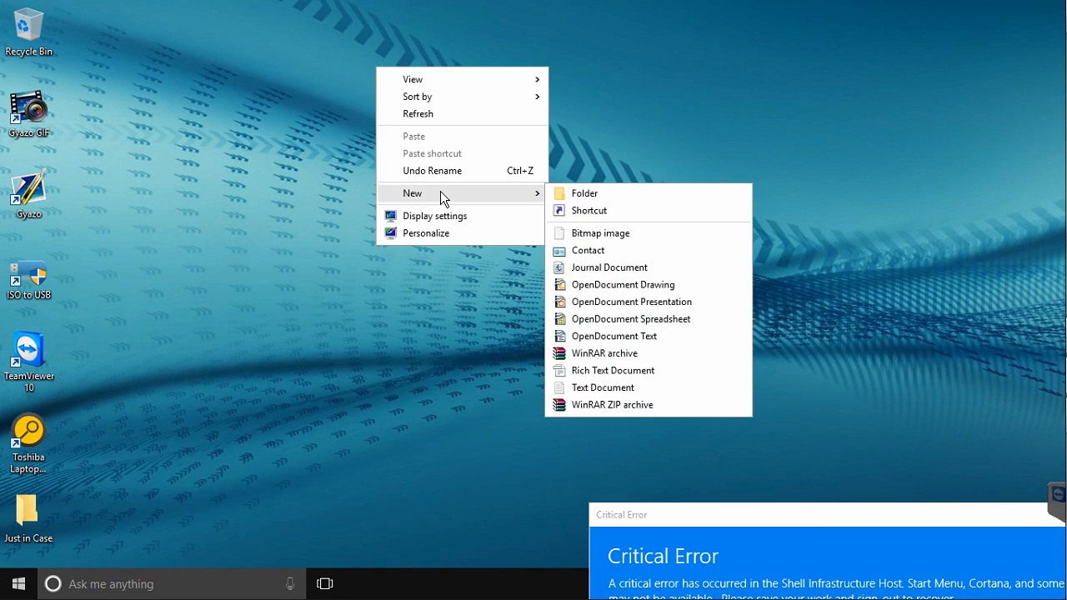
- Create and open a new desktop folder, launch an administrator command prompt, and enter net user commands
{"action": "left_click", "coordinate": [585, 193]}
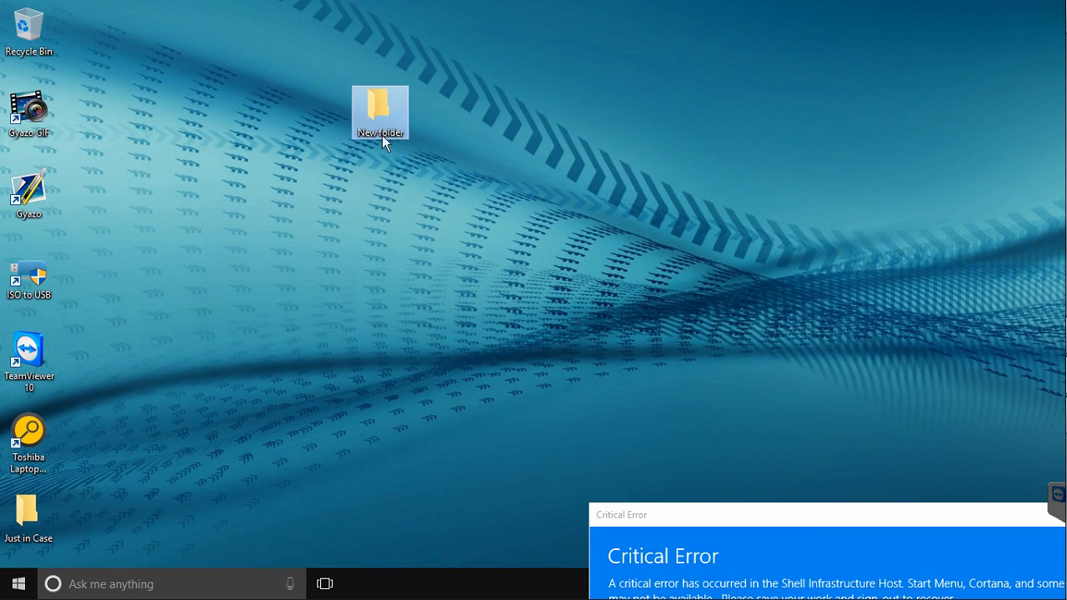
{"action": "double_click", "coordinate": [380, 108]}
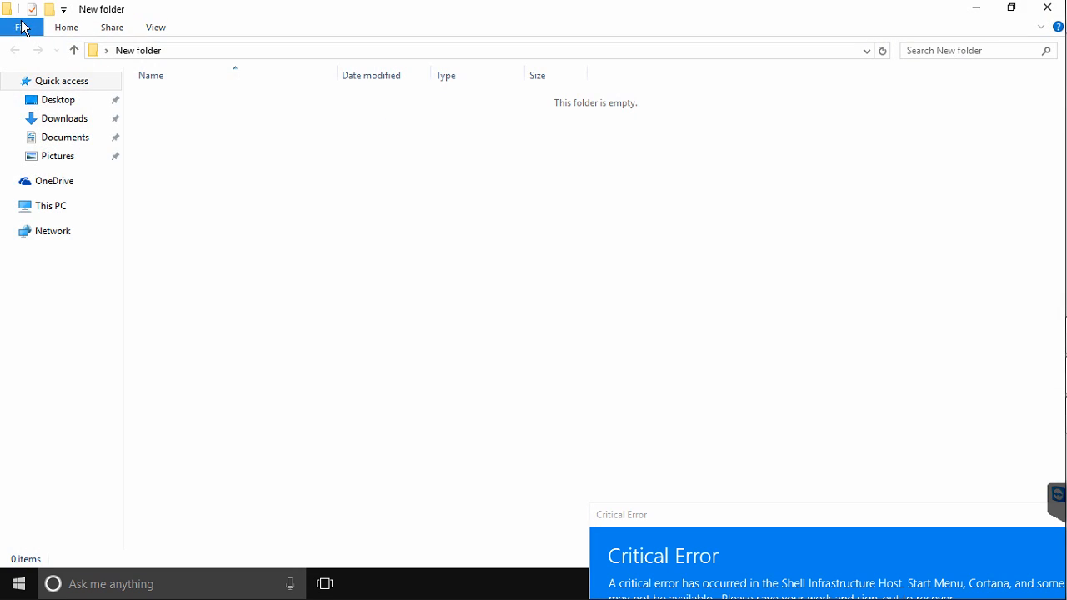
{"action": "left_click", "coordinate": [21, 26]}
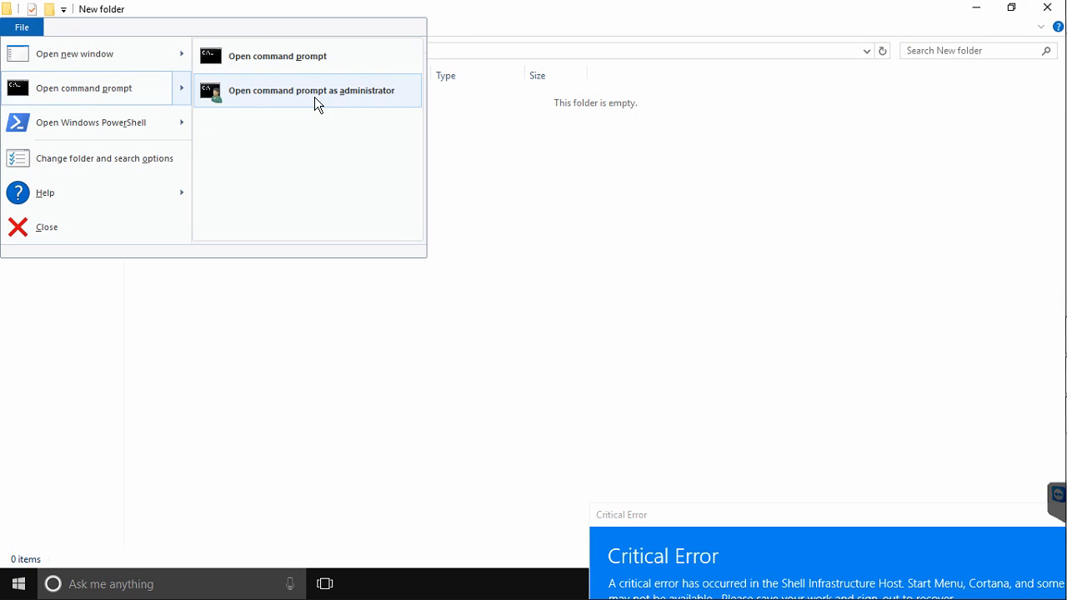
{"action": "left_click", "coordinate": [310, 90]}
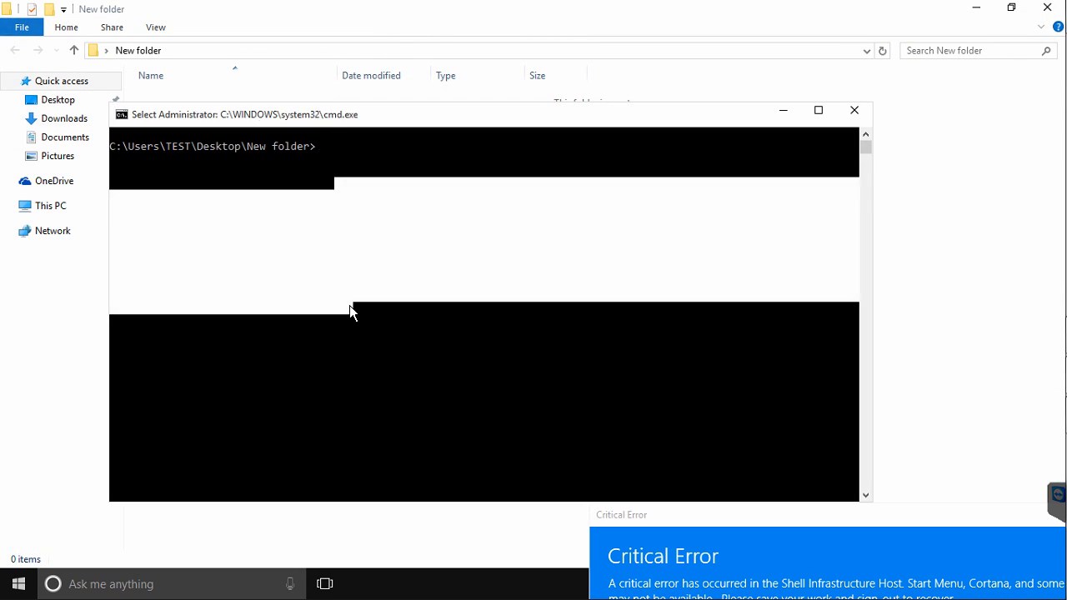
{"action": "type", "text": "net use"}
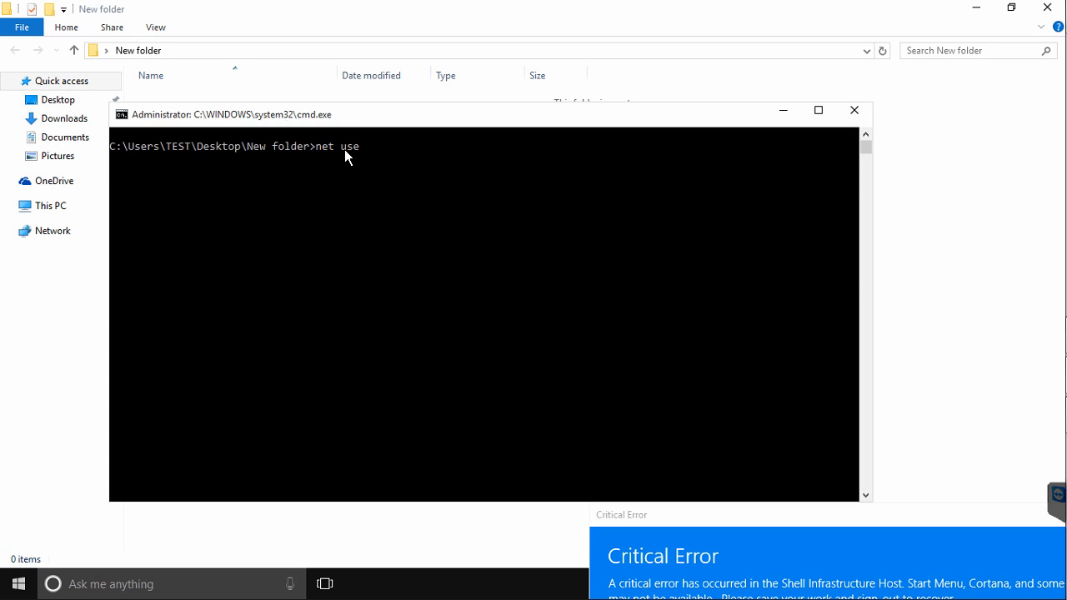
{"action": "type", "text": "r administro"}
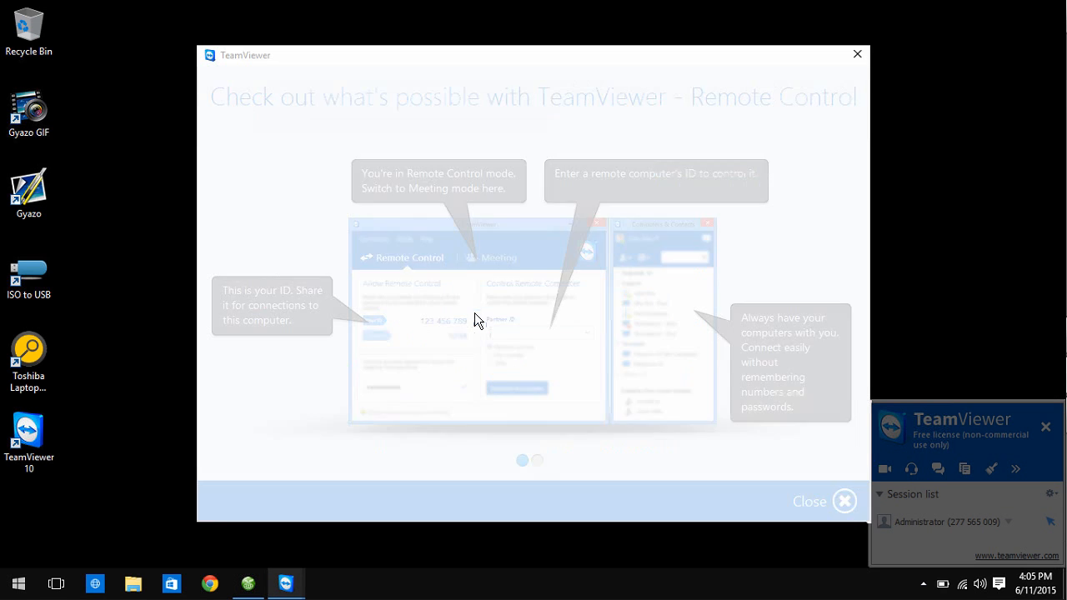
- Close the TeamViewer tour and windows, then search Start for 'user accounts'
{"action": "left_click", "coordinate": [823, 501]}
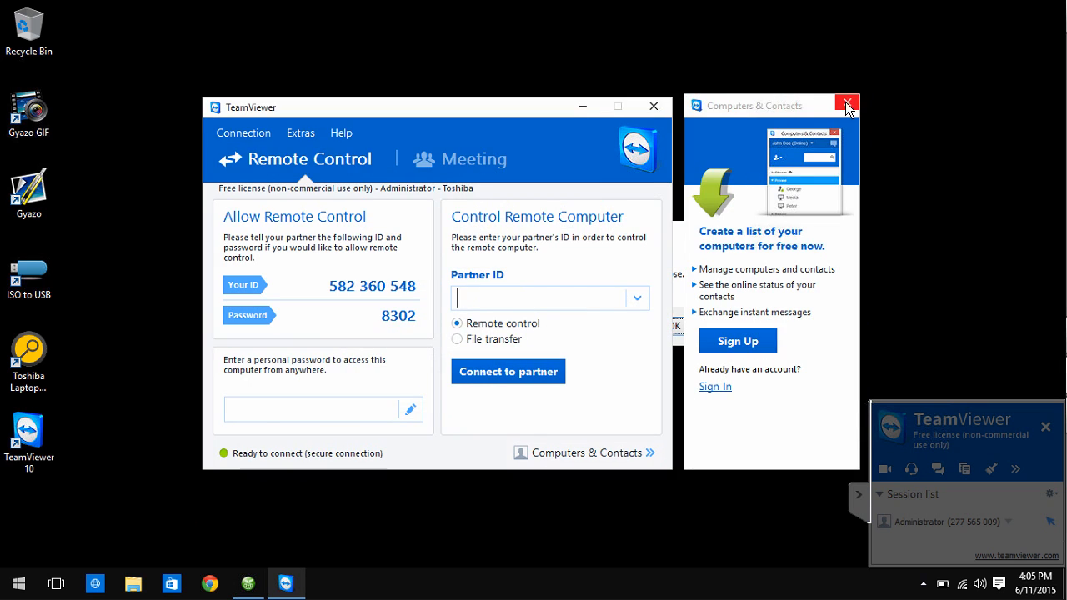
{"action": "left_click", "coordinate": [847, 105]}
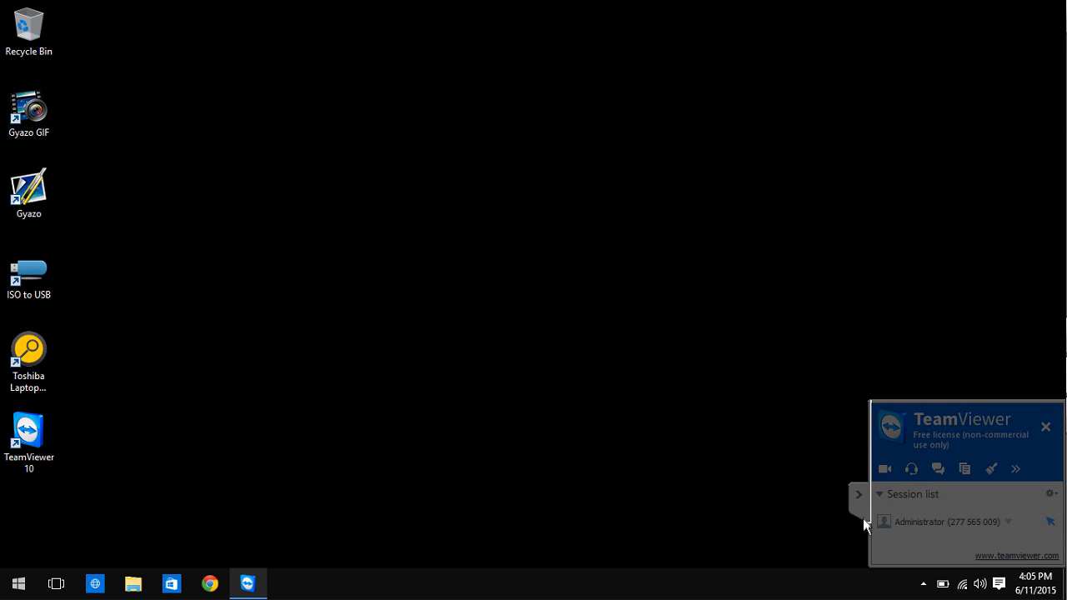
{"action": "left_click", "coordinate": [19, 584]}
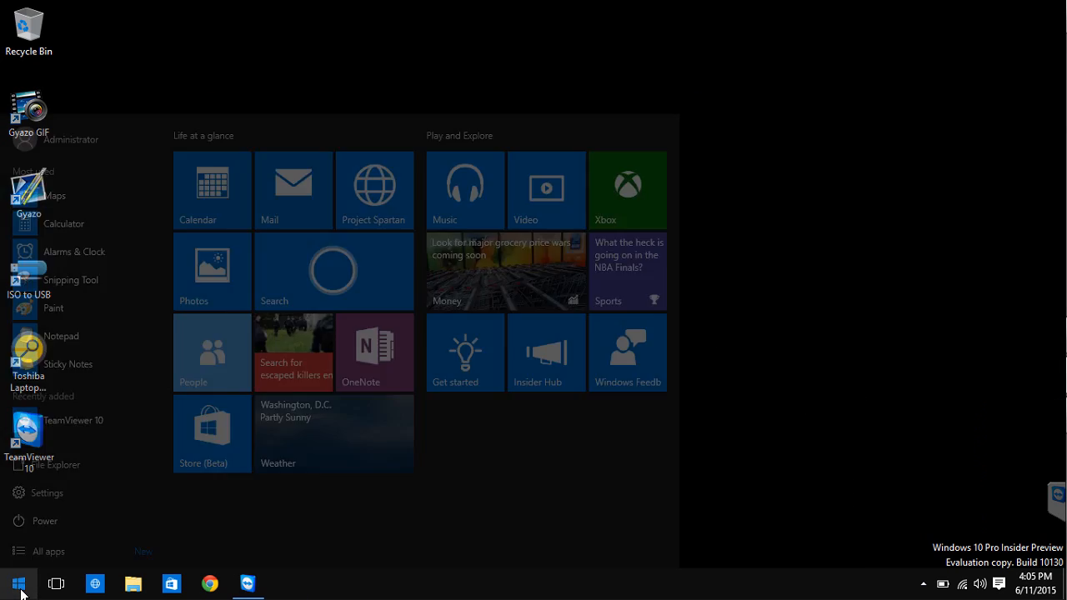
{"action": "type", "text": "user accounts"}
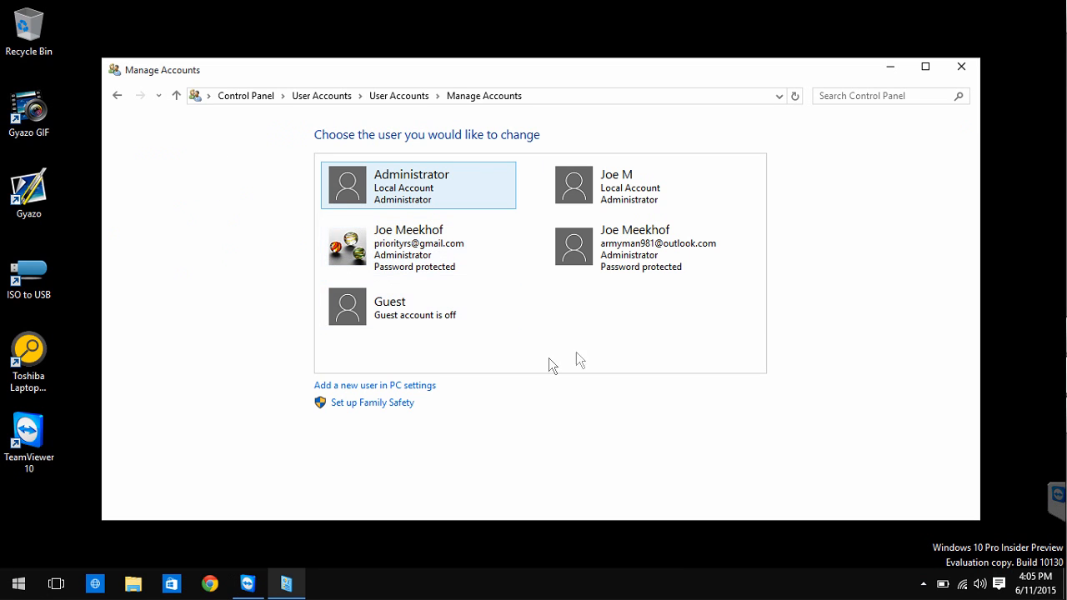
- Add a local account named 'New User' without a Microsoft account, then return to File Explorer
{"action": "left_click", "coordinate": [375, 386]}
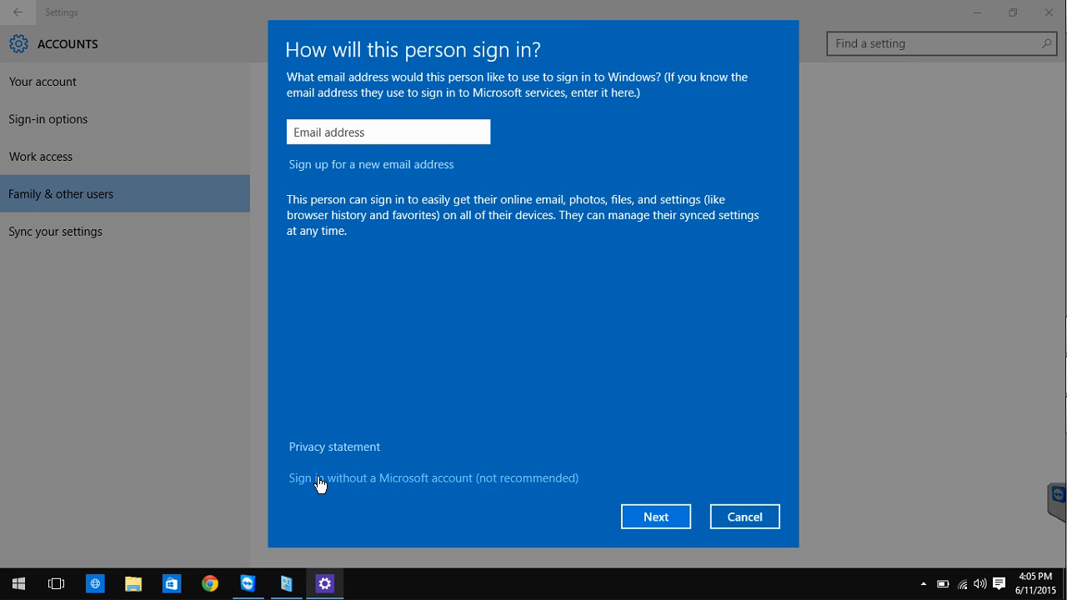
{"action": "left_click", "coordinate": [433, 477]}
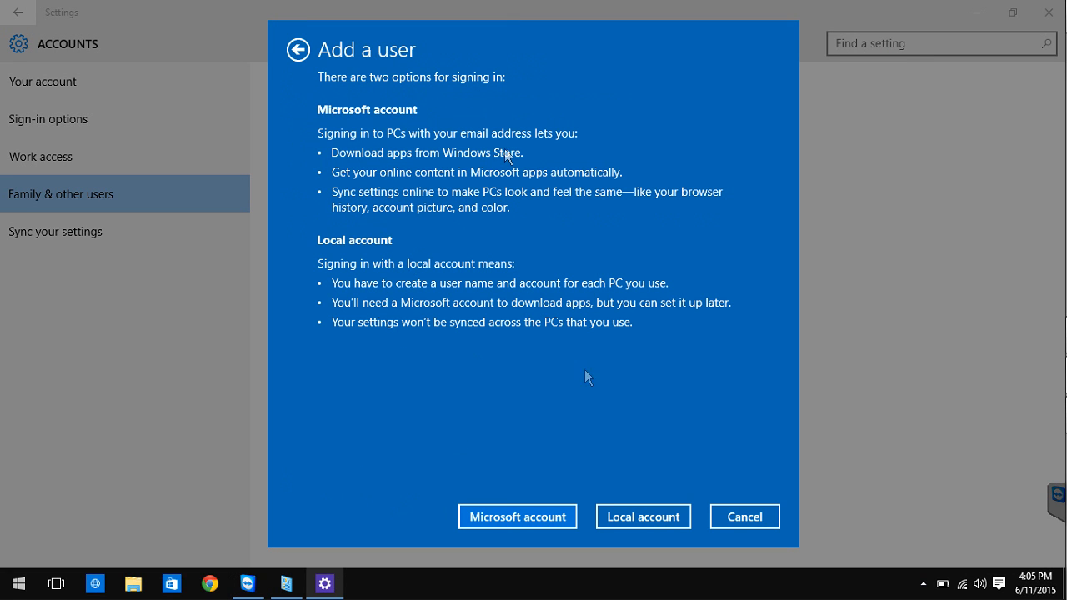
{"action": "mouse_move", "coordinate": [643, 517]}
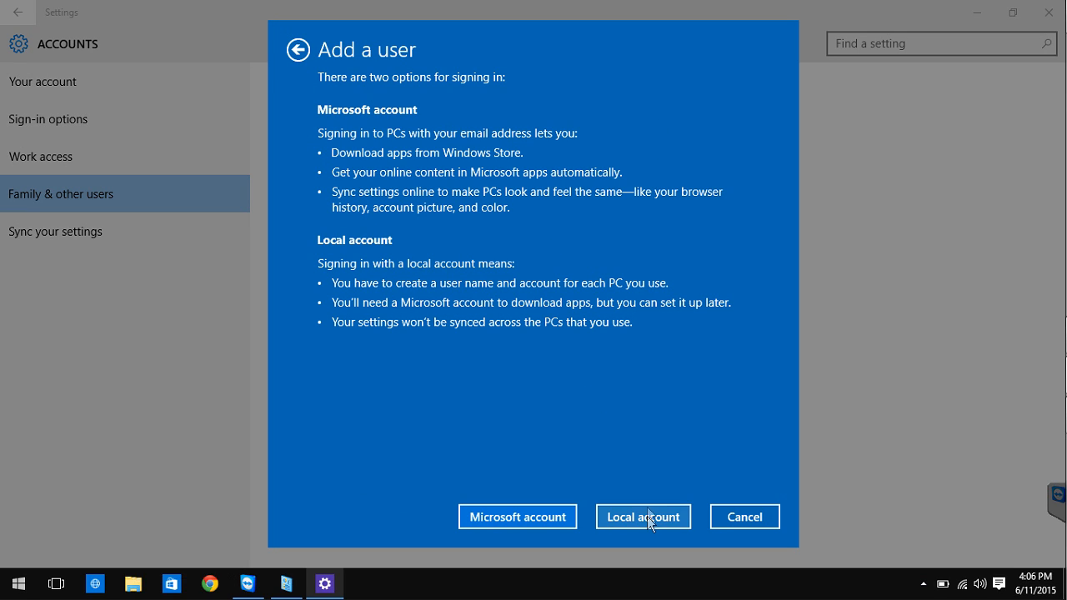
{"action": "left_click", "coordinate": [643, 517]}
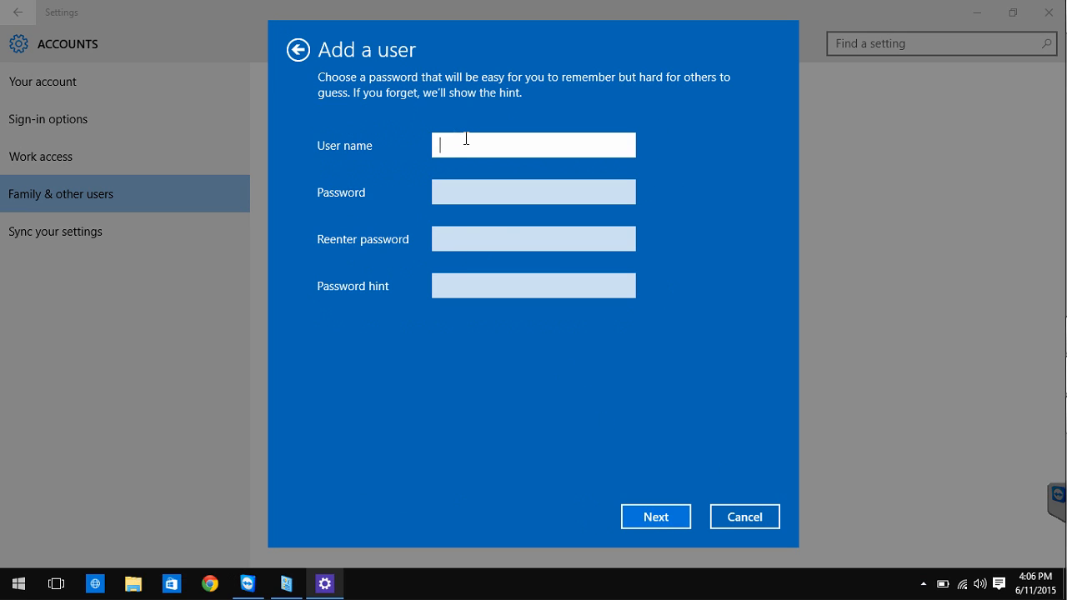
{"action": "type", "text": "New User"}
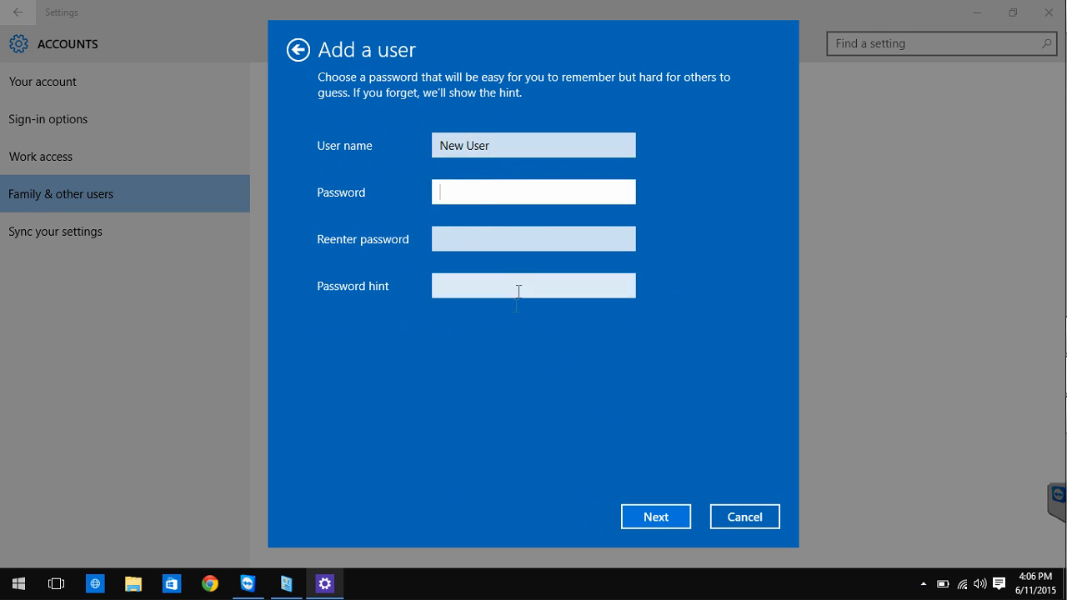
{"action": "left_click", "coordinate": [655, 517]}
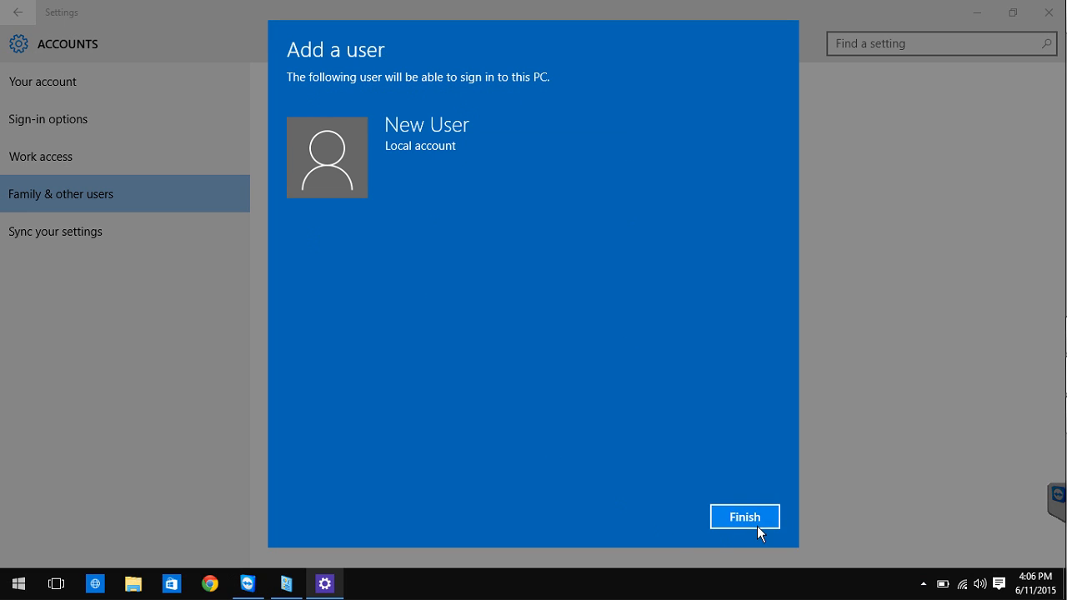
{"action": "left_click", "coordinate": [744, 517]}
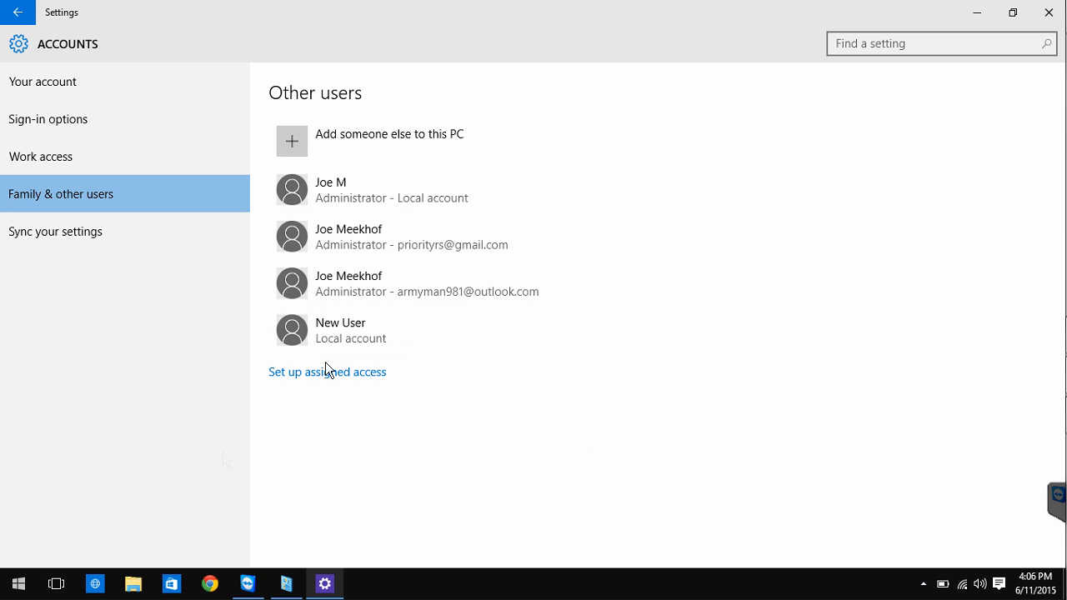
{"action": "left_click", "coordinate": [133, 583]}
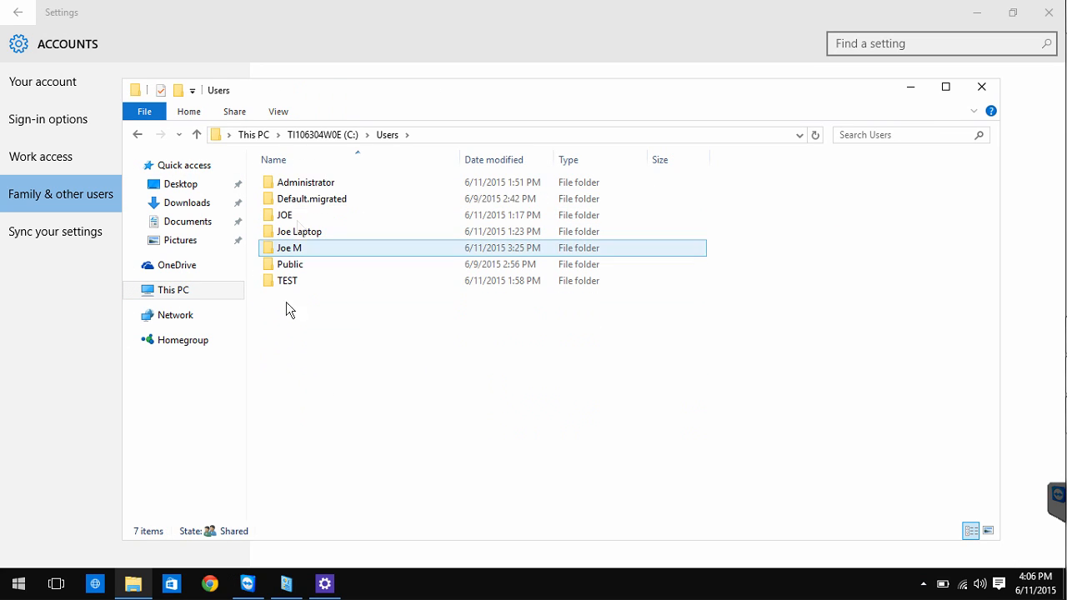
- Paste the TEST profile's folders into the local administrator's profile folder and close Explorer and Settings
{"action": "double_click", "coordinate": [287, 280]}
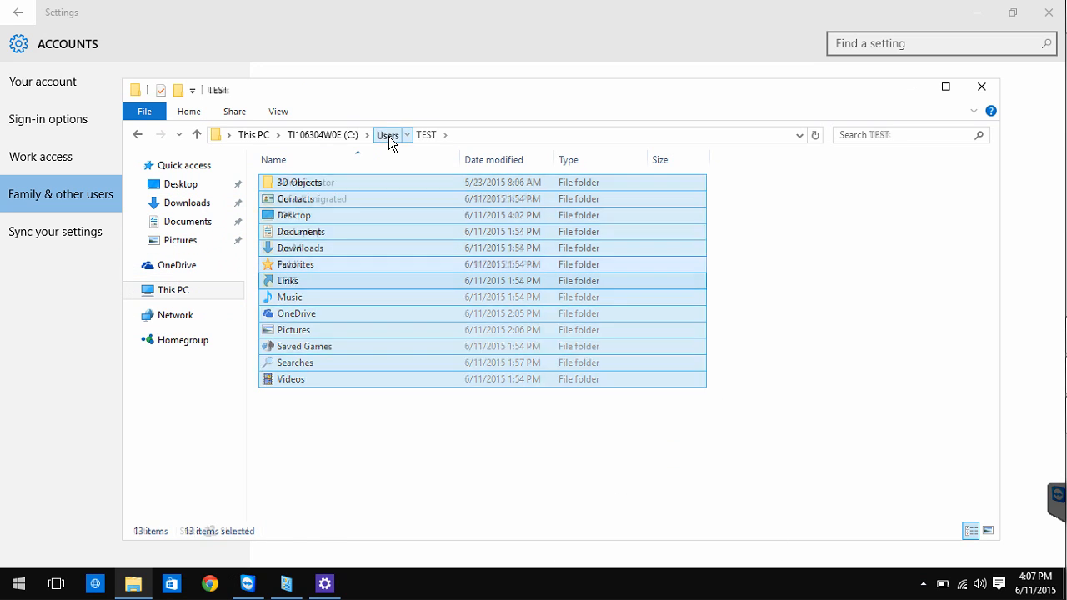
{"action": "left_click", "coordinate": [387, 135]}
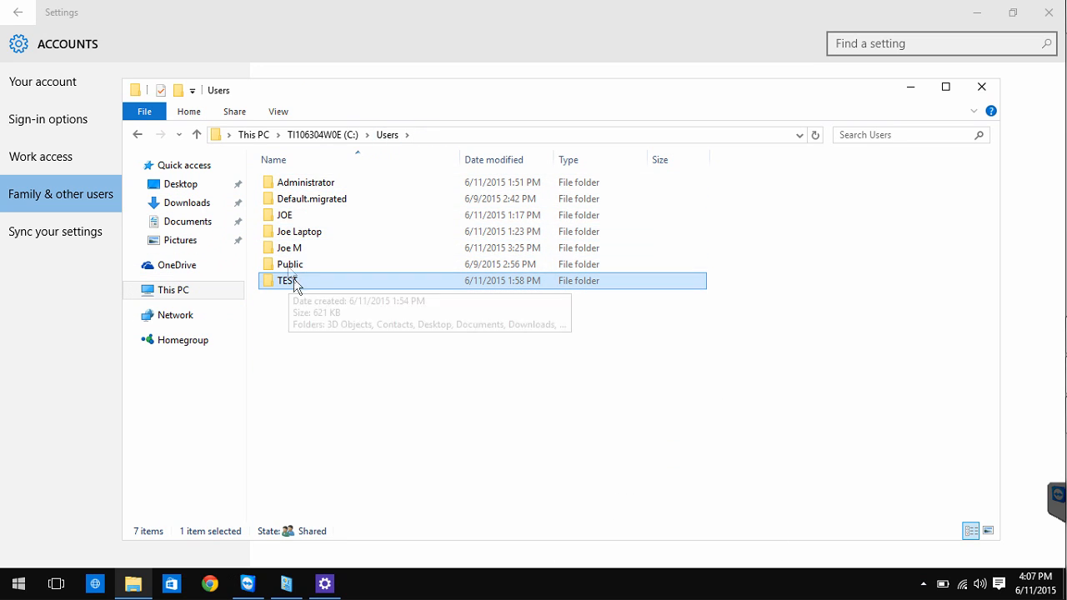
{"action": "mouse_move", "coordinate": [661, 436]}
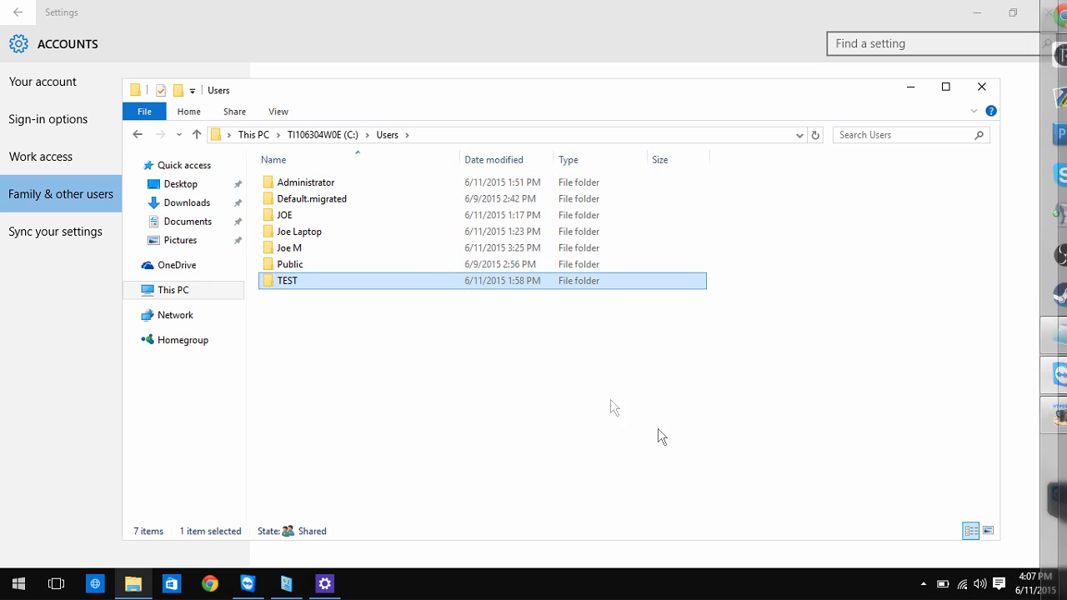
{"action": "left_click", "coordinate": [286, 215]}
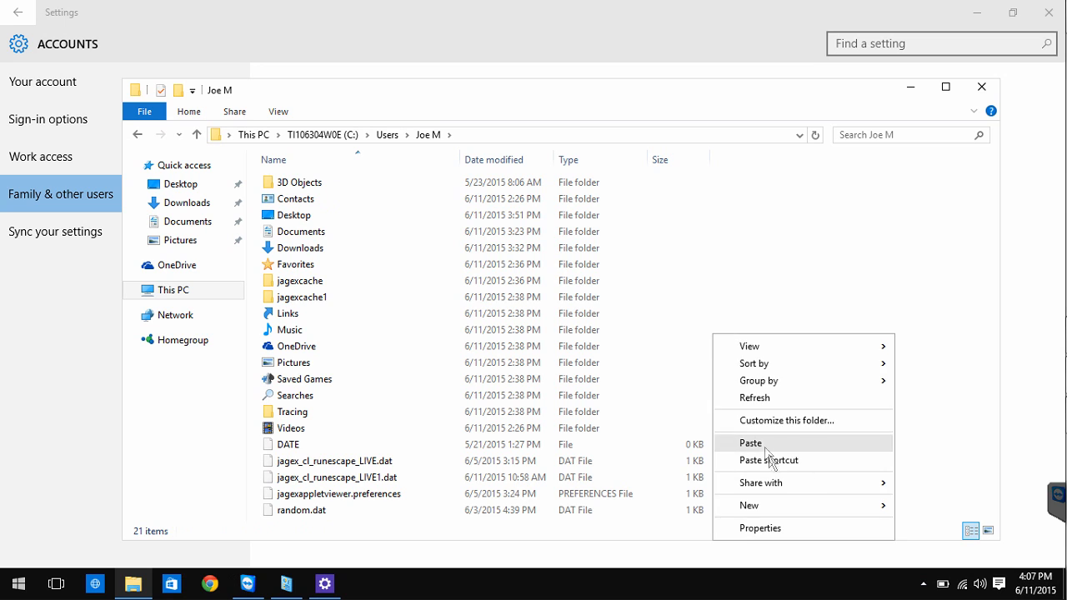
{"action": "left_click", "coordinate": [173, 290]}
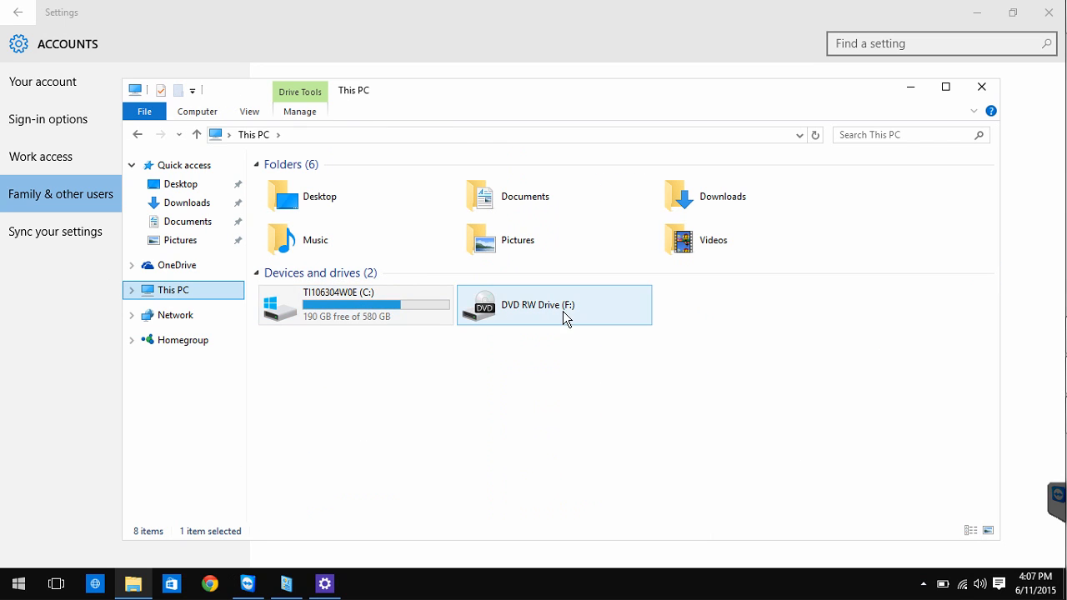
{"action": "left_click", "coordinate": [17, 582]}
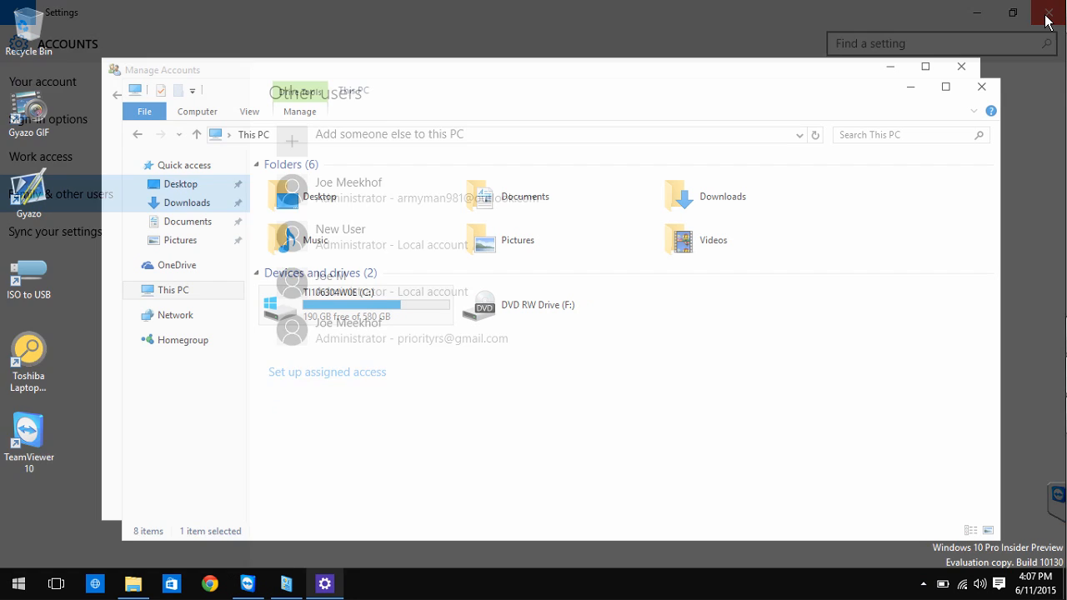
{"action": "left_click", "coordinate": [17, 583]}
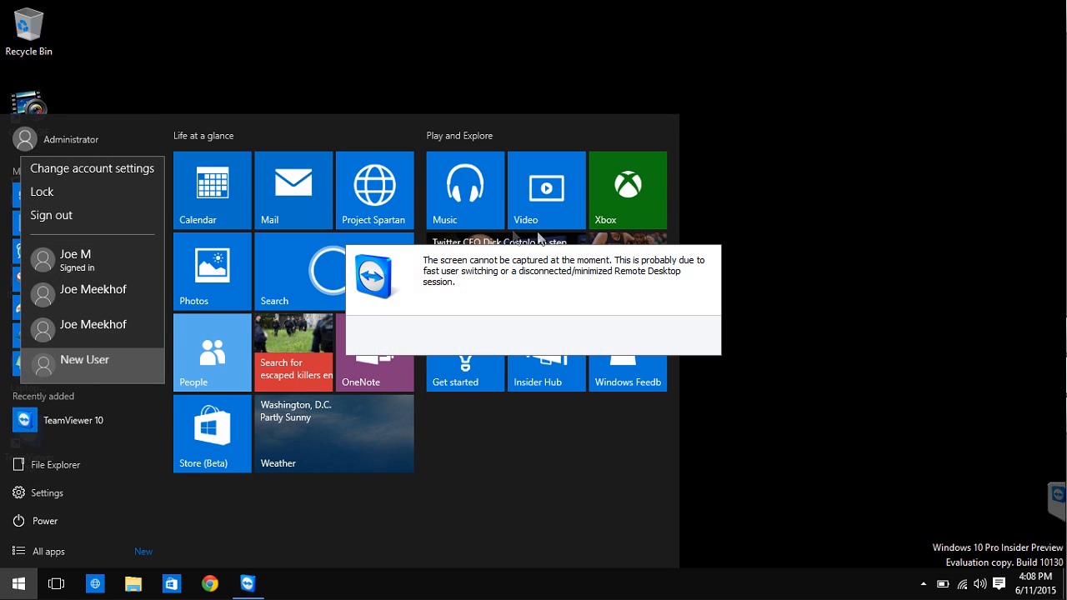
- Choose New User from the Start menu's account picture to switch accounts
{"action": "left_click", "coordinate": [84, 360]}
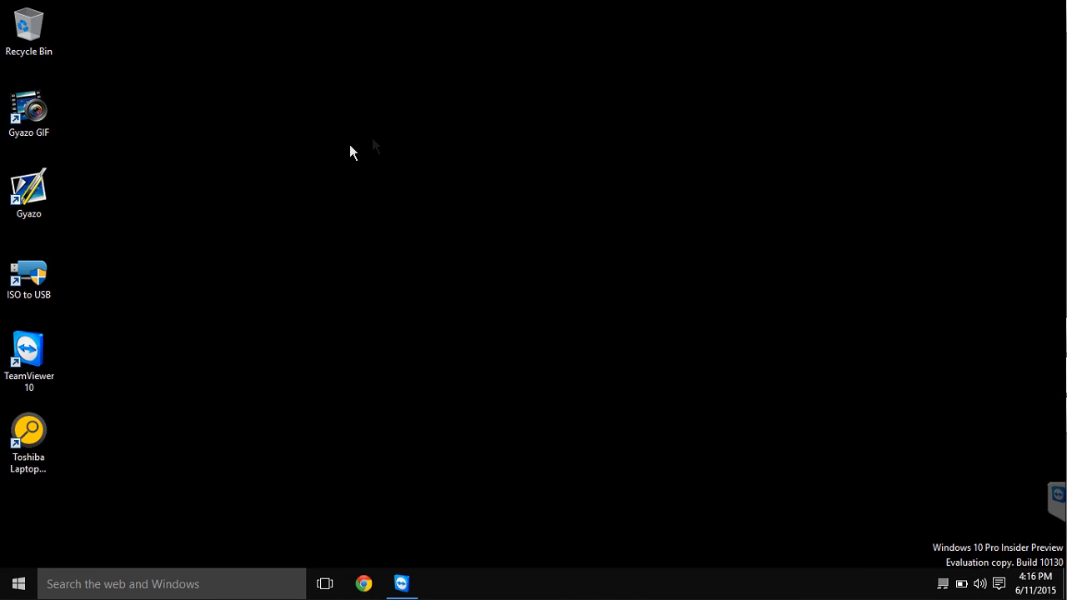
{"action": "left_click", "coordinate": [28, 112]}
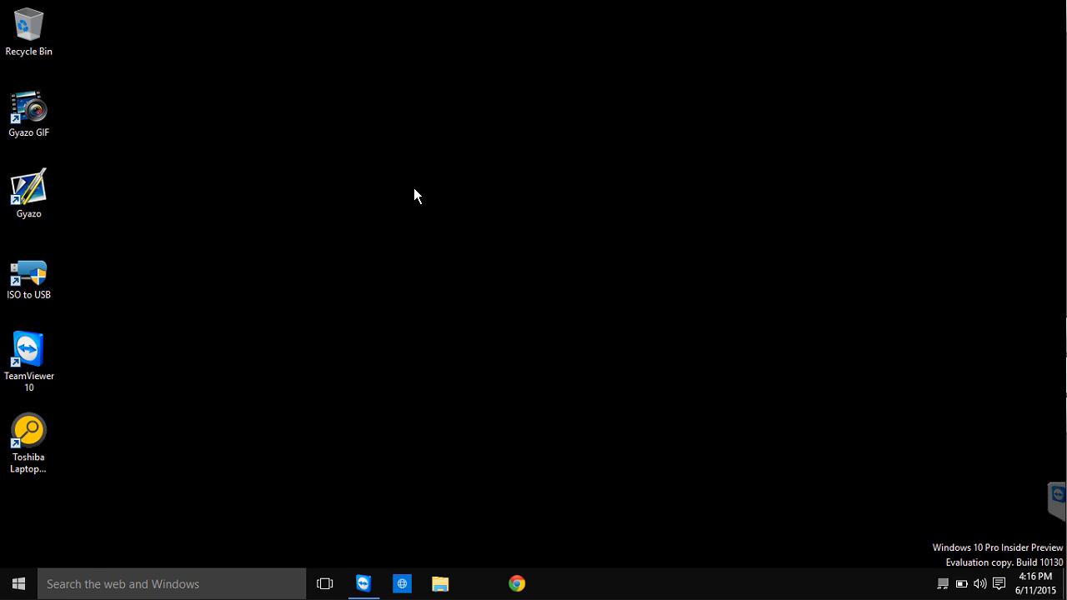
{"action": "mouse_move", "coordinate": [522, 261]}
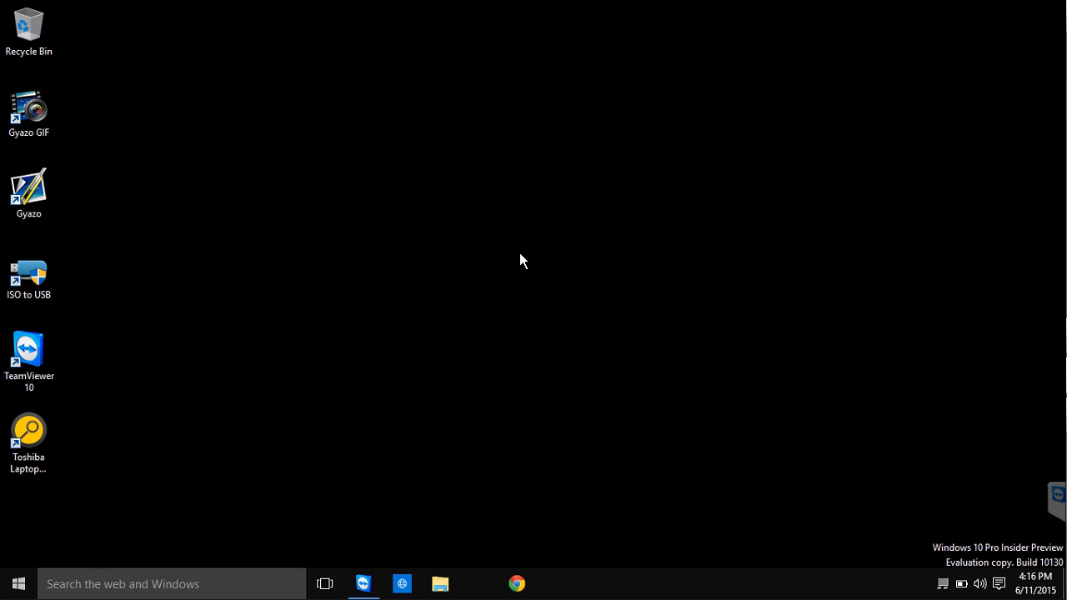
{"action": "left_click", "coordinate": [29, 193]}
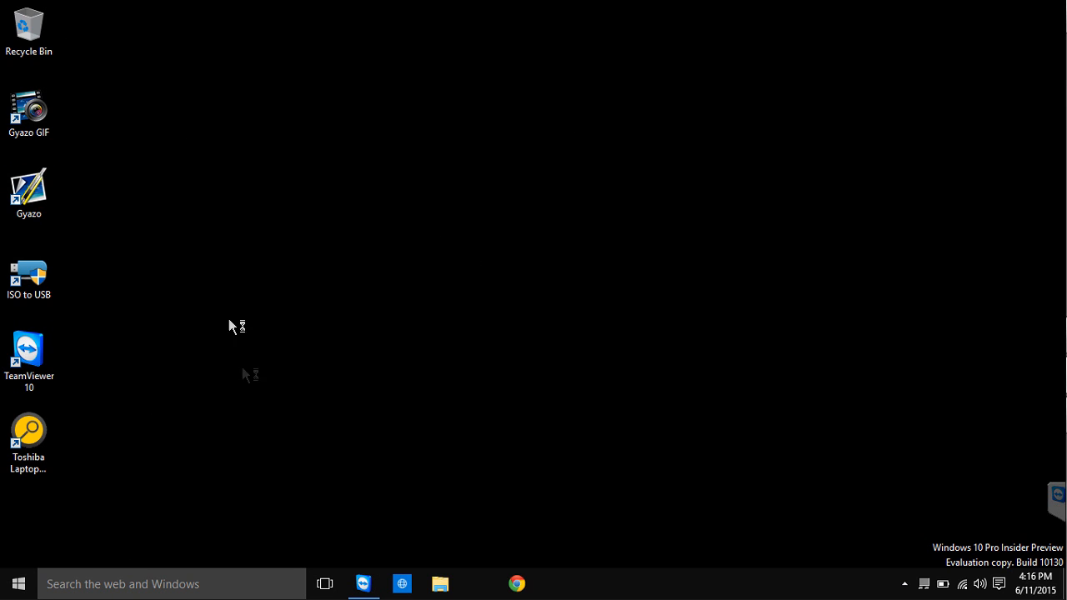
{"action": "mouse_move", "coordinate": [182, 561]}
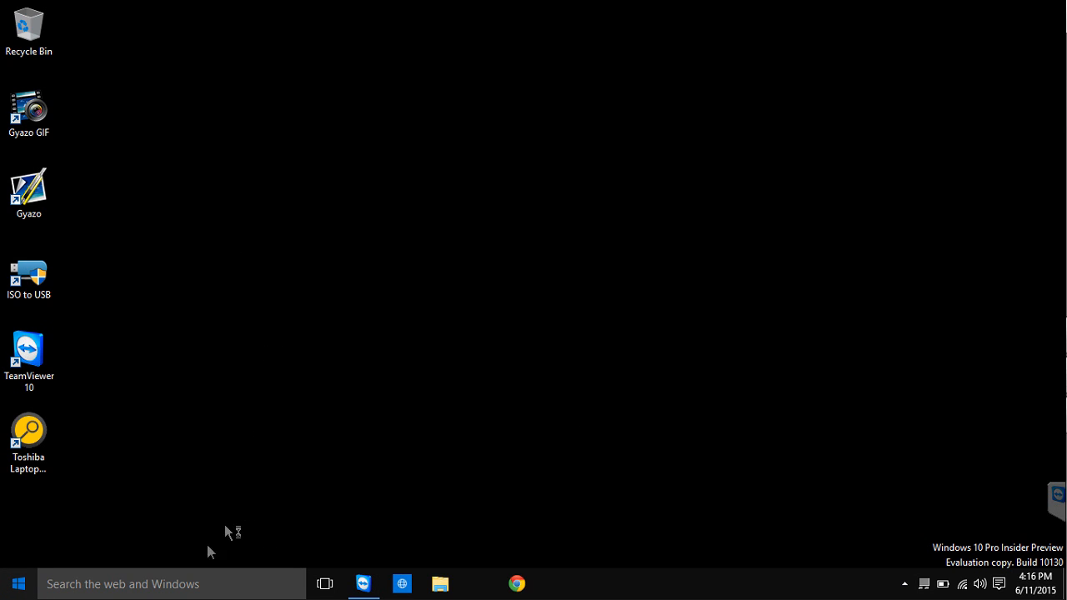
{"action": "left_click", "coordinate": [16, 584]}
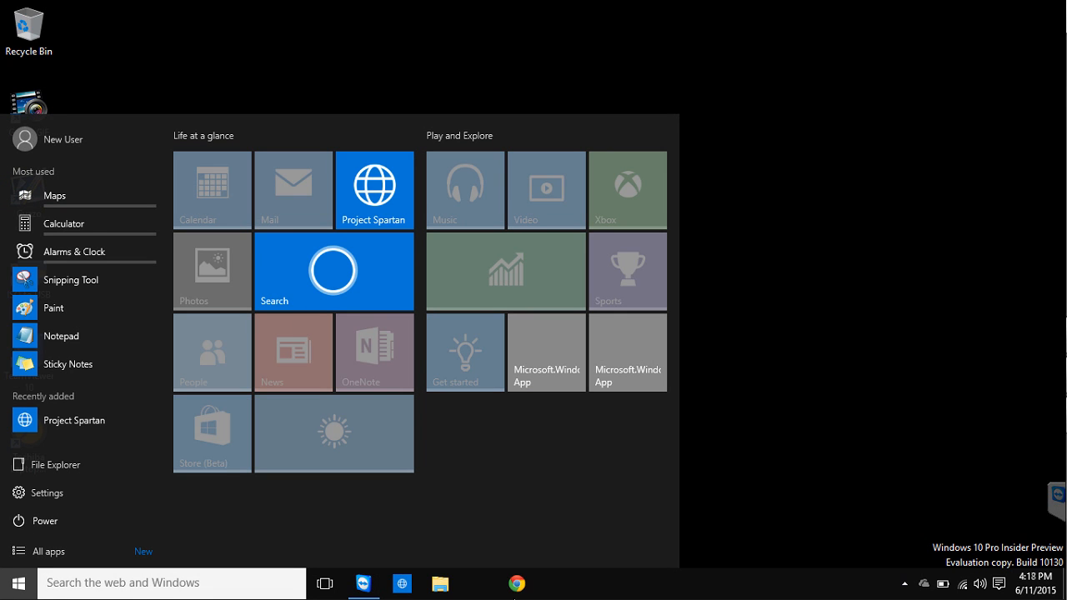
{"action": "left_click", "coordinate": [48, 493]}
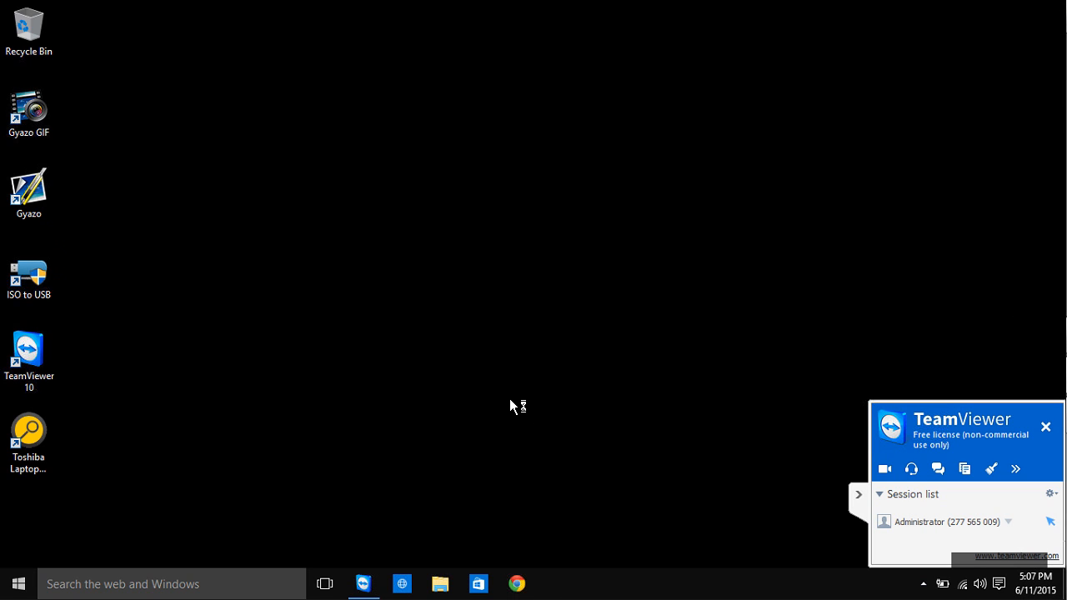
- Launch Google Chrome from the taskbar to bring up its Terms of Service
{"action": "left_click", "coordinate": [517, 584]}
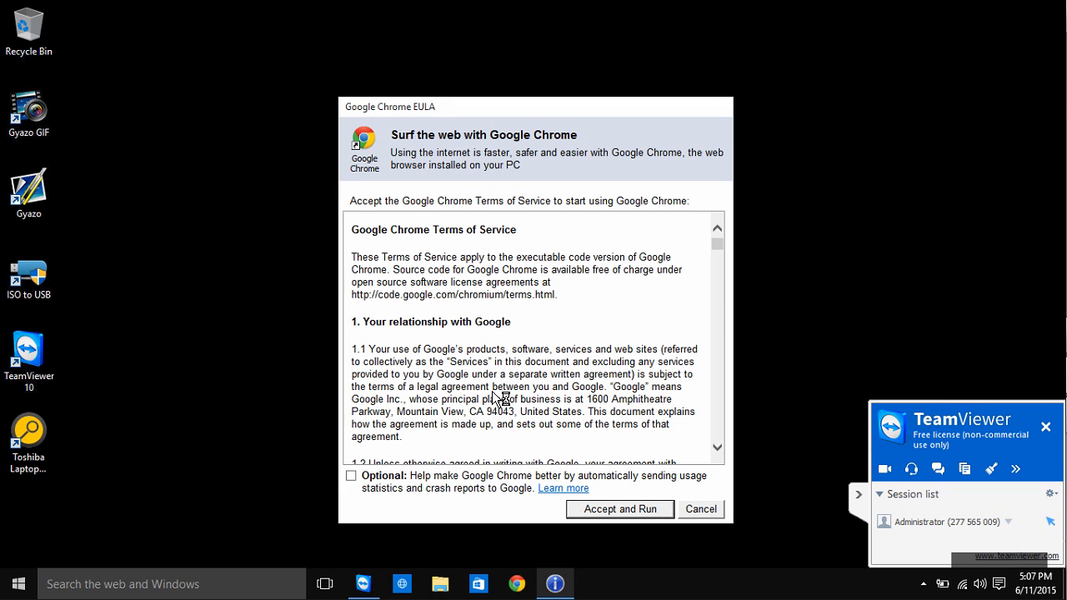
{"action": "mouse_move", "coordinate": [509, 488]}
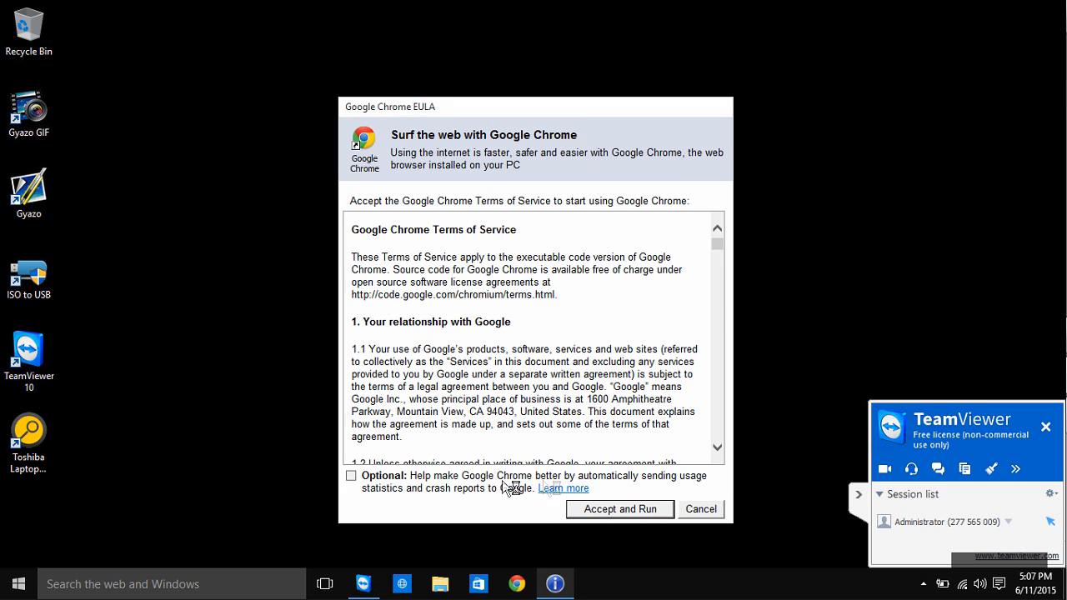